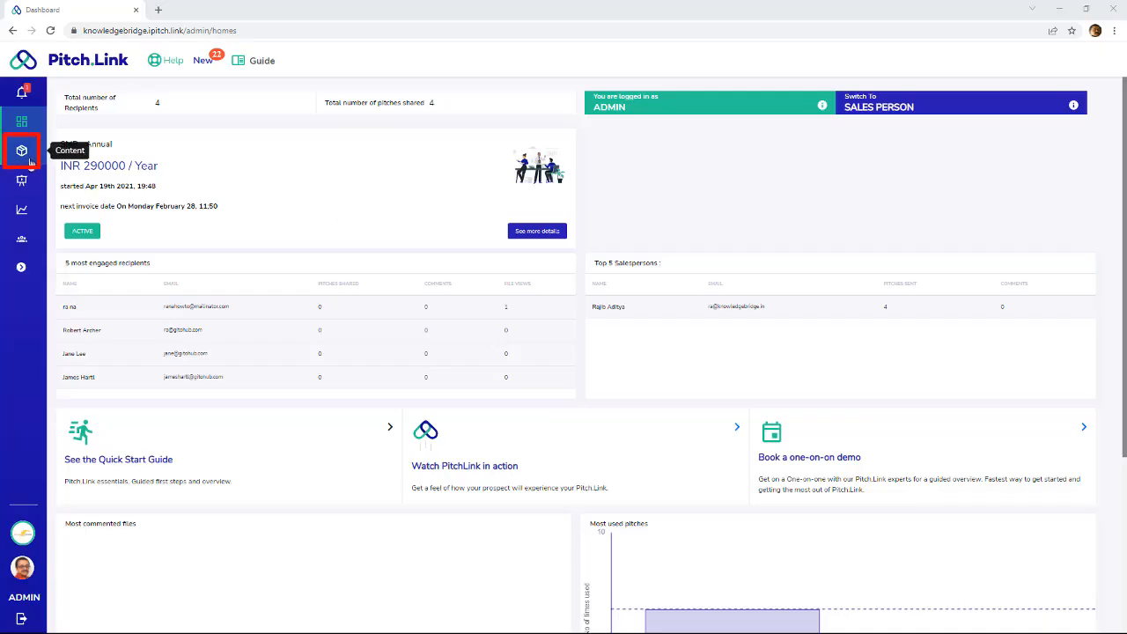
Open the Content files repository from the left sidebar.
click(21, 150)
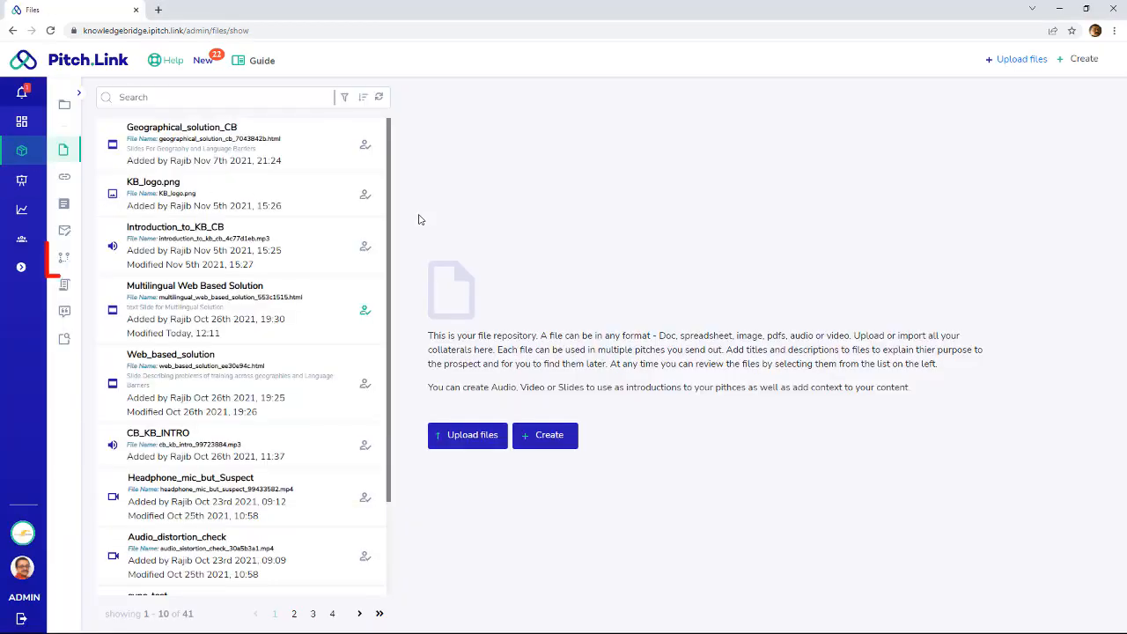
mouse_move(64, 257)
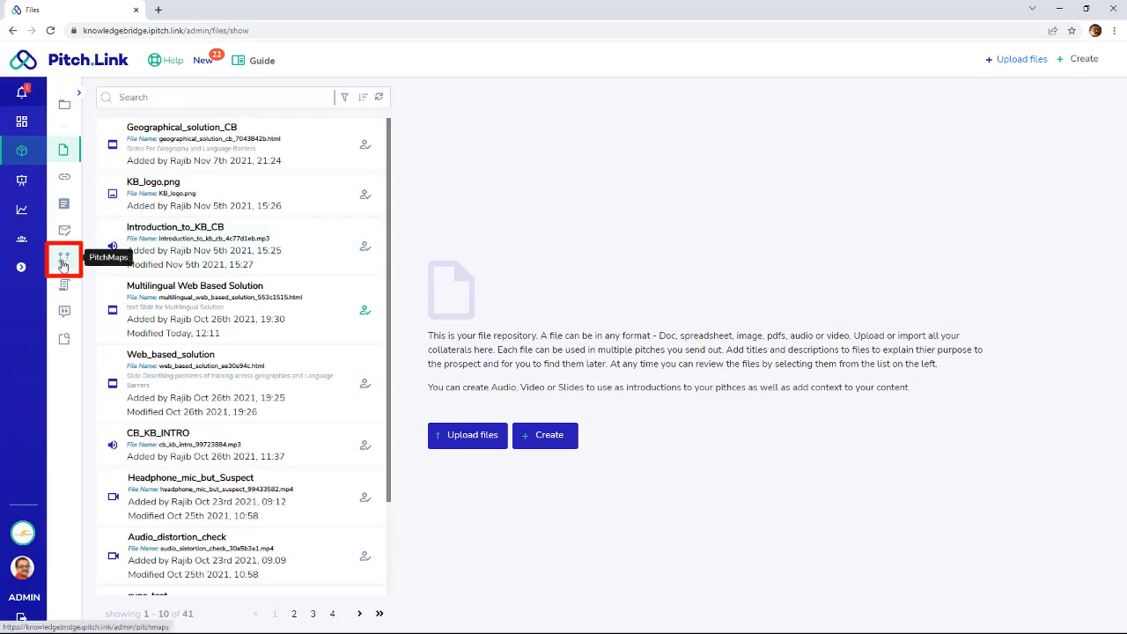
click(64, 260)
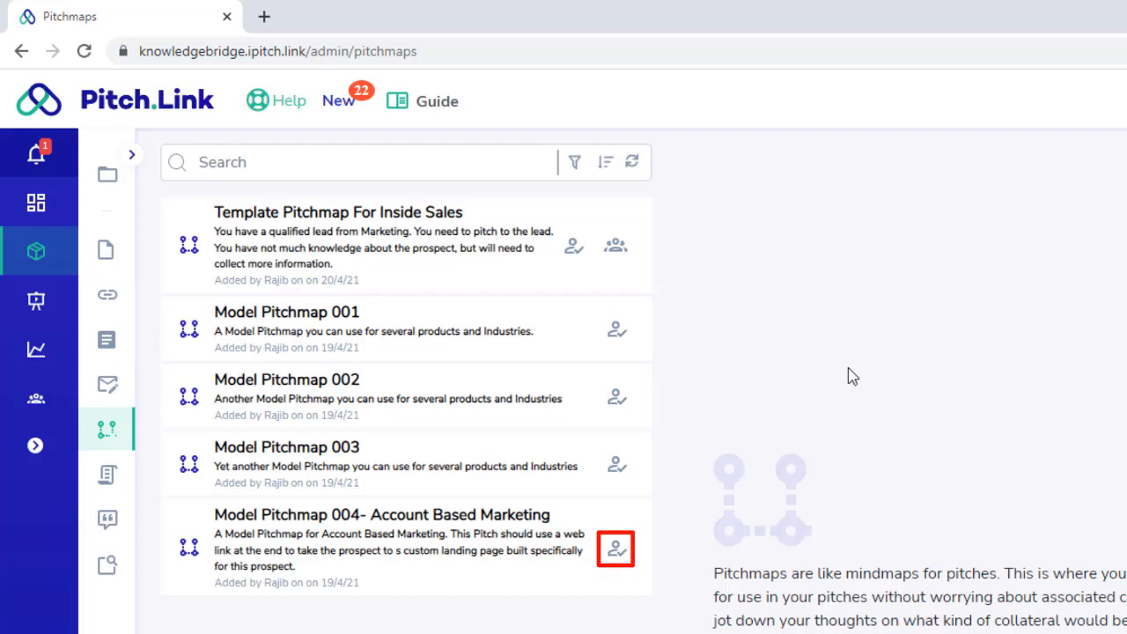
mouse_move(616, 549)
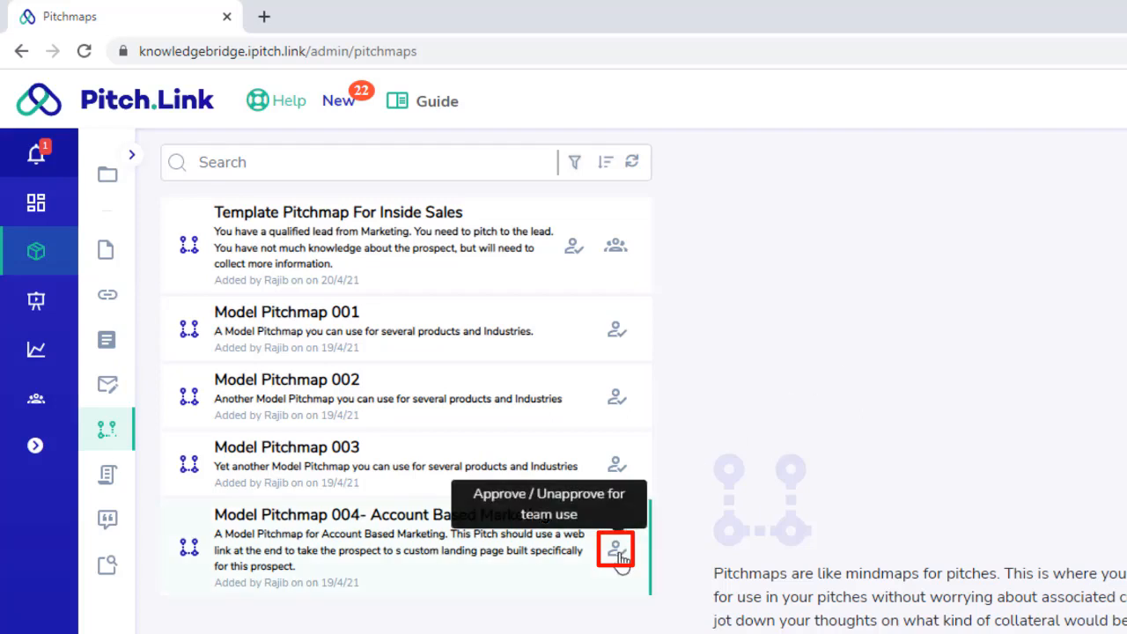
Approve Model Pitchmap 004 – Account Based Marketing for team use, turning its mark green.
click(616, 548)
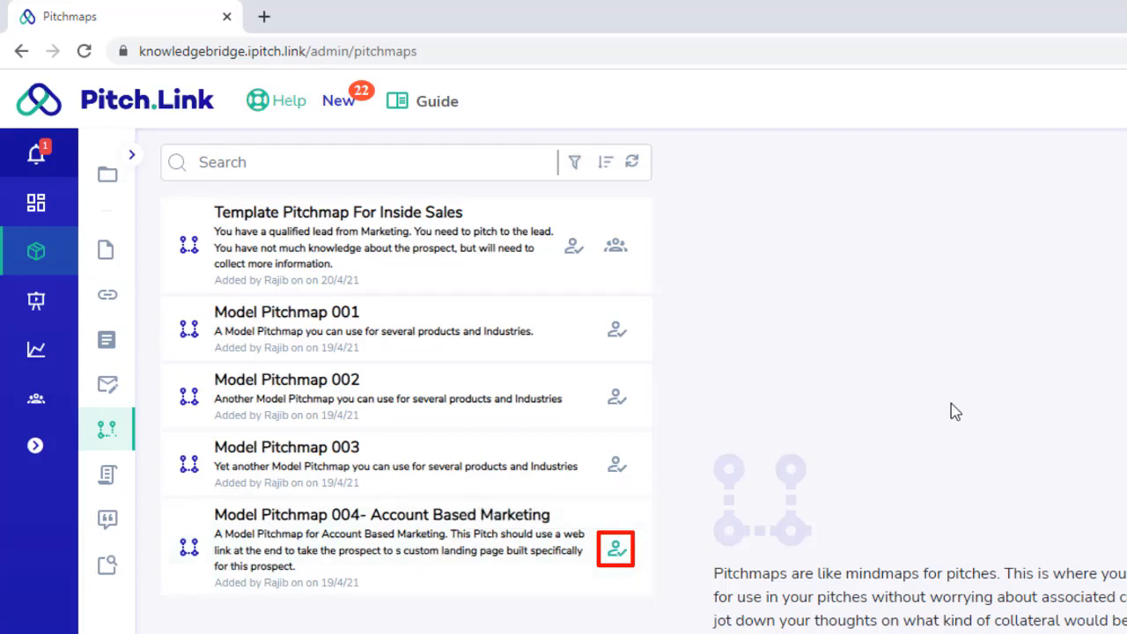